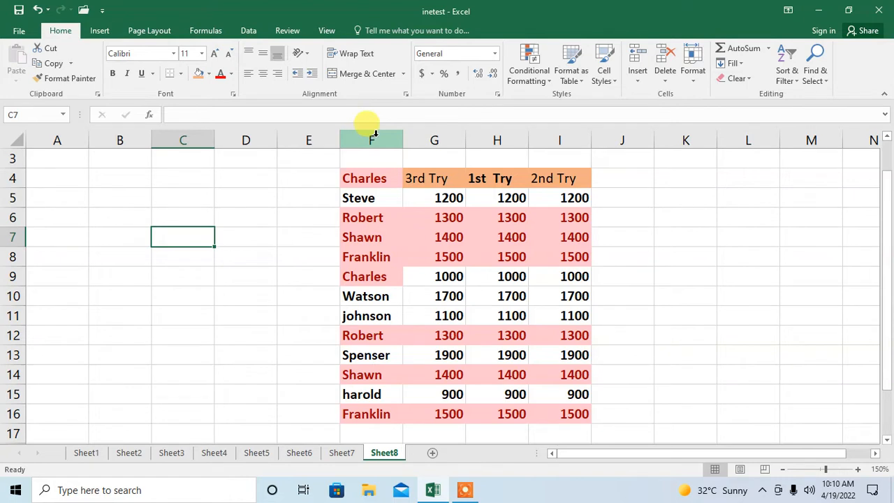
- Select the names column F to prepare moving it after the 2nd Try column
left_click(372, 140)
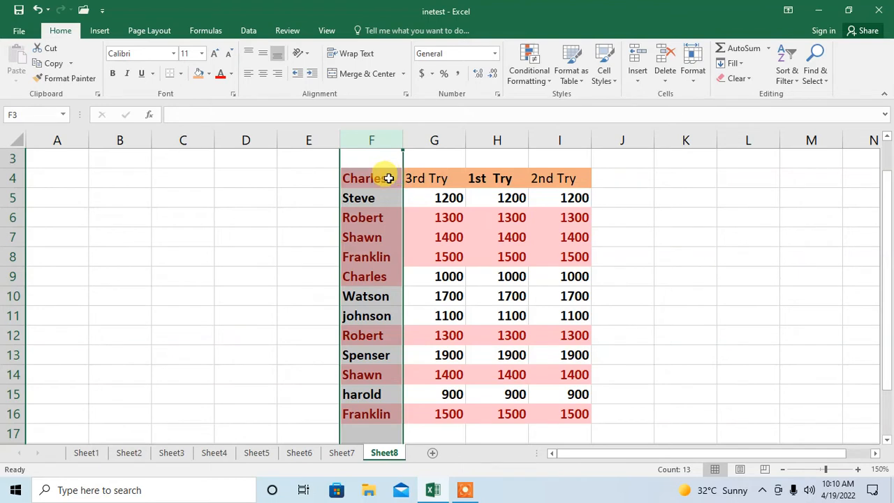
mouse_move(400, 181)
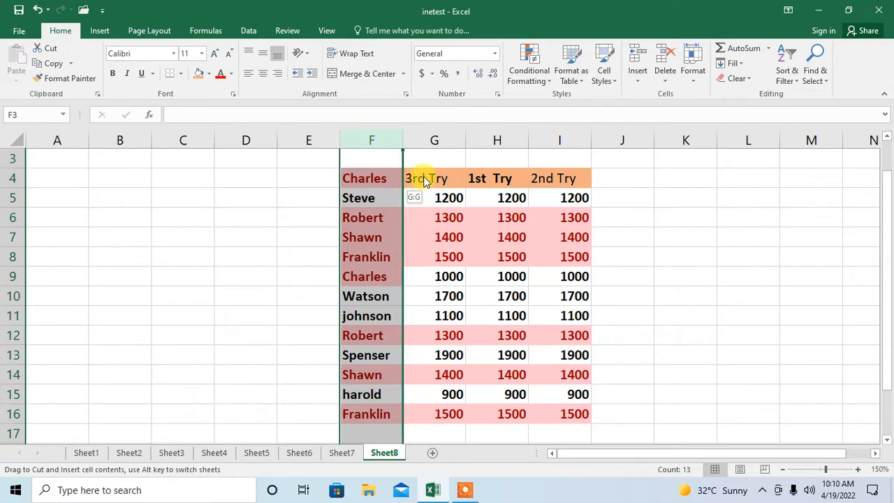
mouse_move(564, 194)
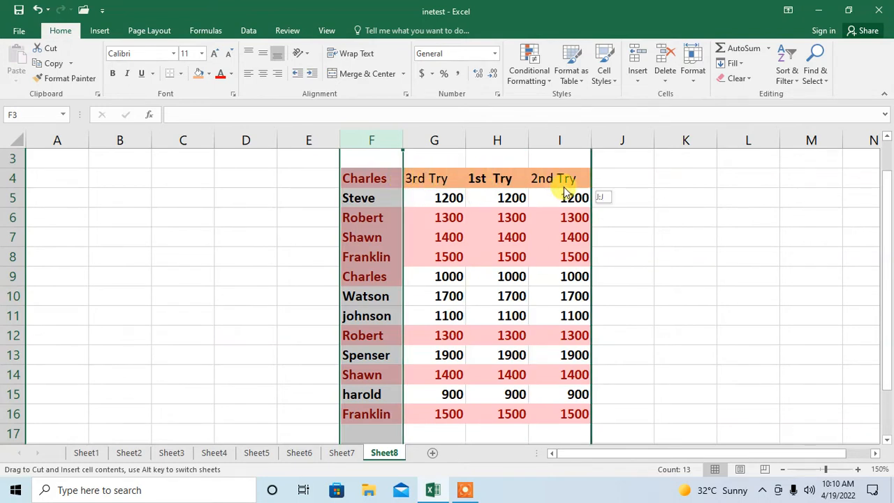
mouse_move(604, 185)
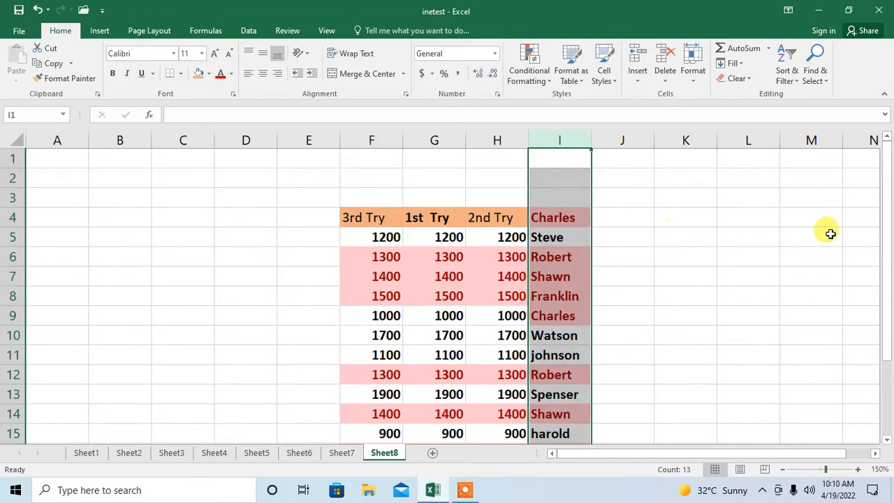
mouse_move(883, 279)
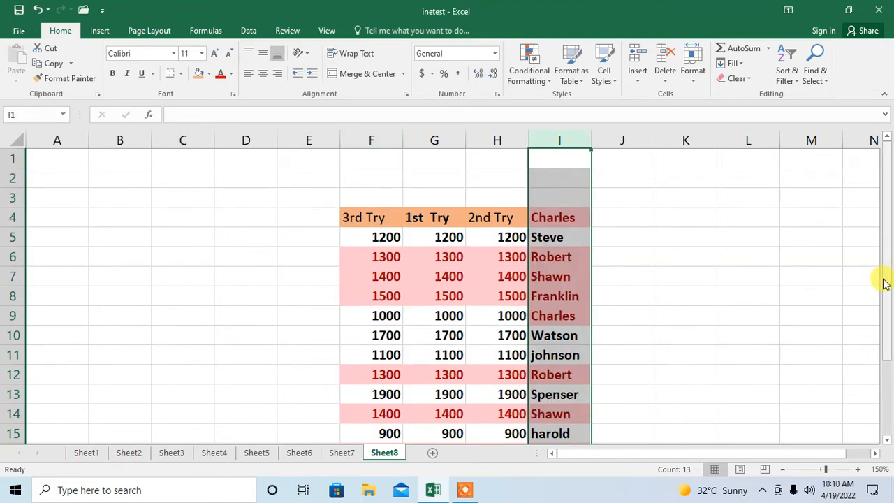
mouse_move(324, 241)
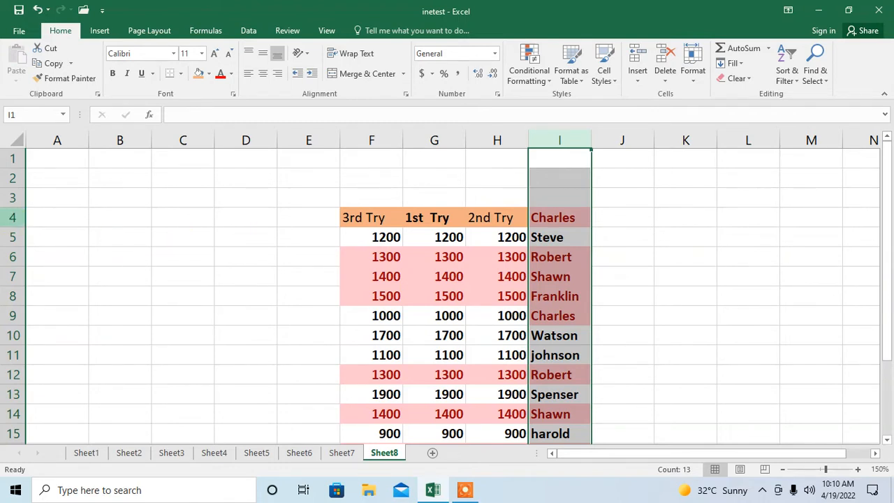
left_click(12, 237)
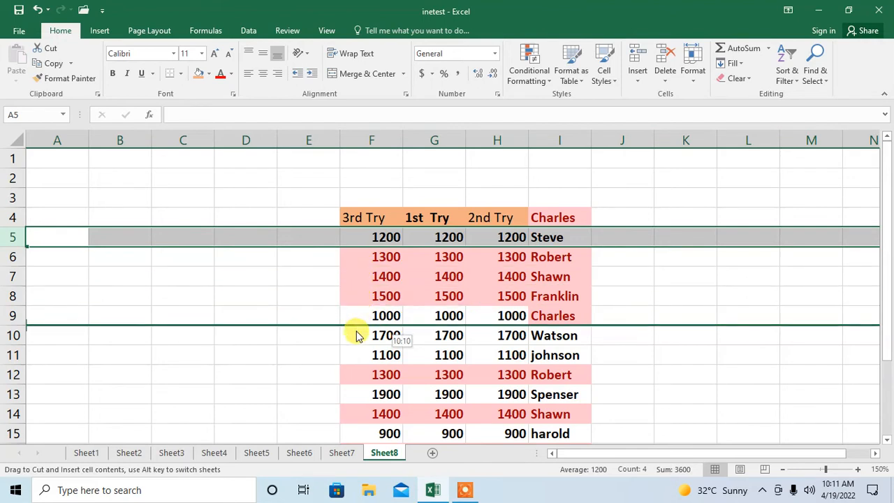
- Drag row 5 (Steve) down to below row 9 (Watson)
left_click_drag(57, 237, 57, 335)
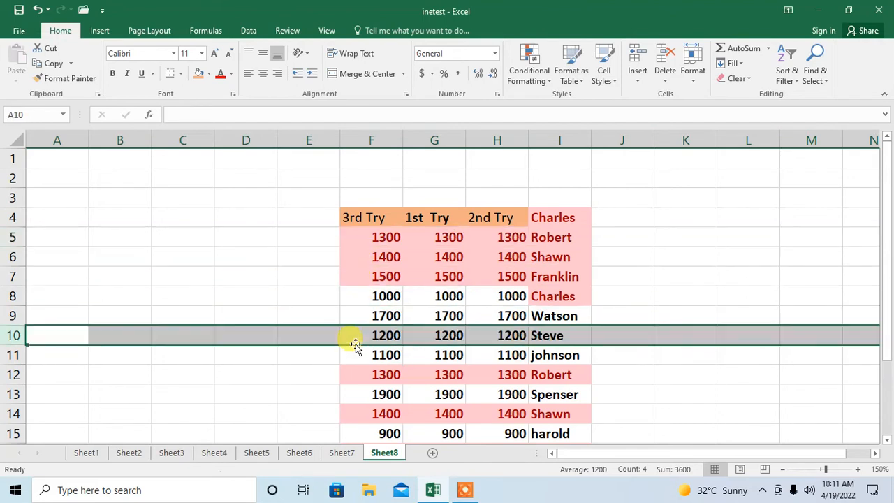